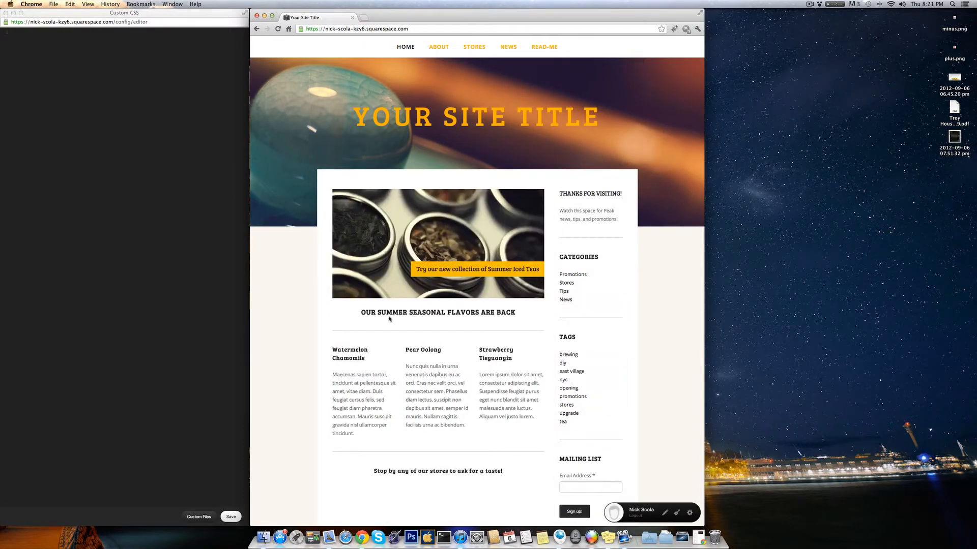
pyautogui.moveTo(375, 214)
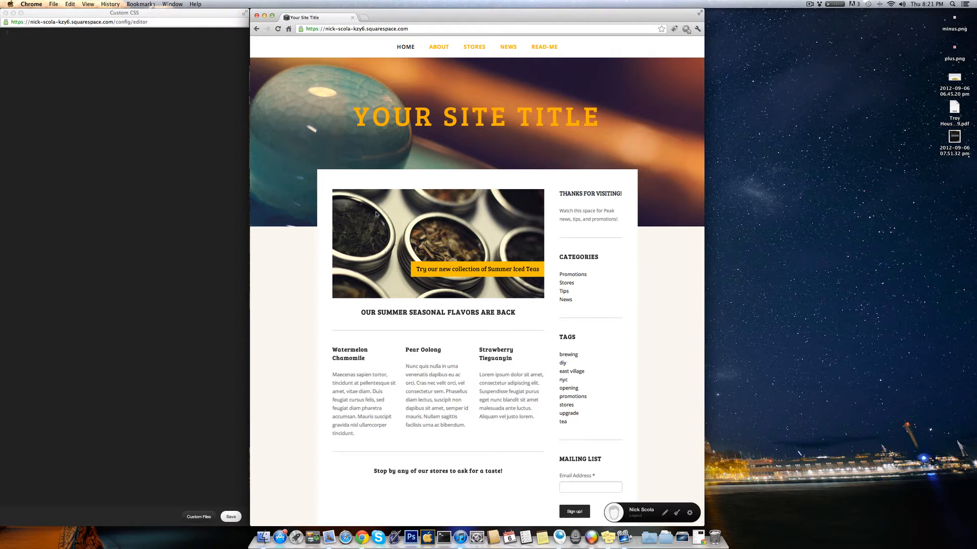
pyautogui.moveTo(632, 474)
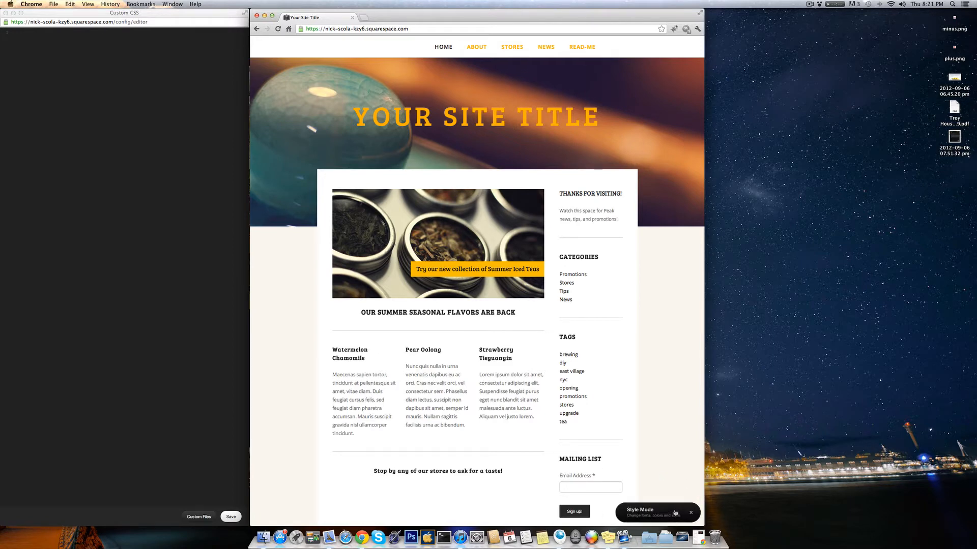
# - Review the Colors and Sizes & Values style settings, keeping 100% site width, and save
pyautogui.click(639, 510)
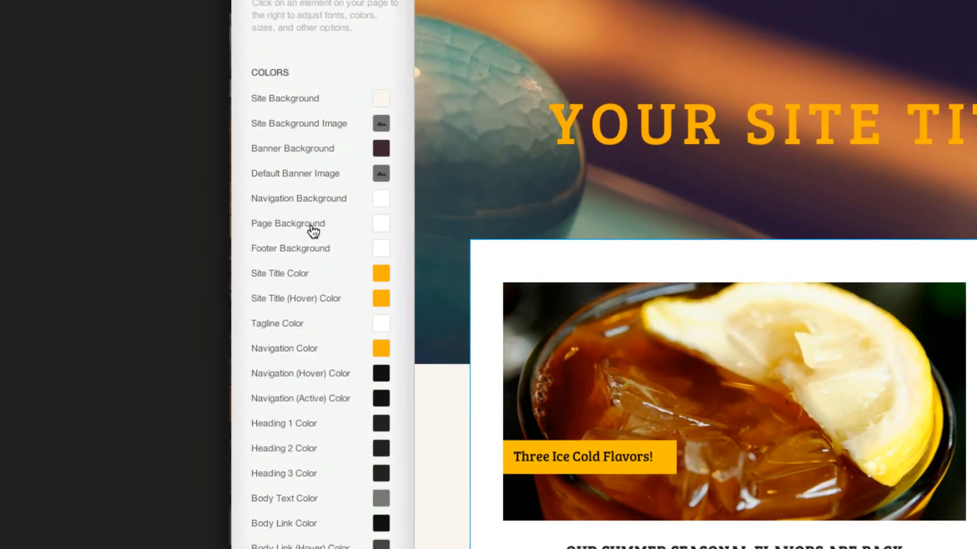
pyautogui.click(381, 223)
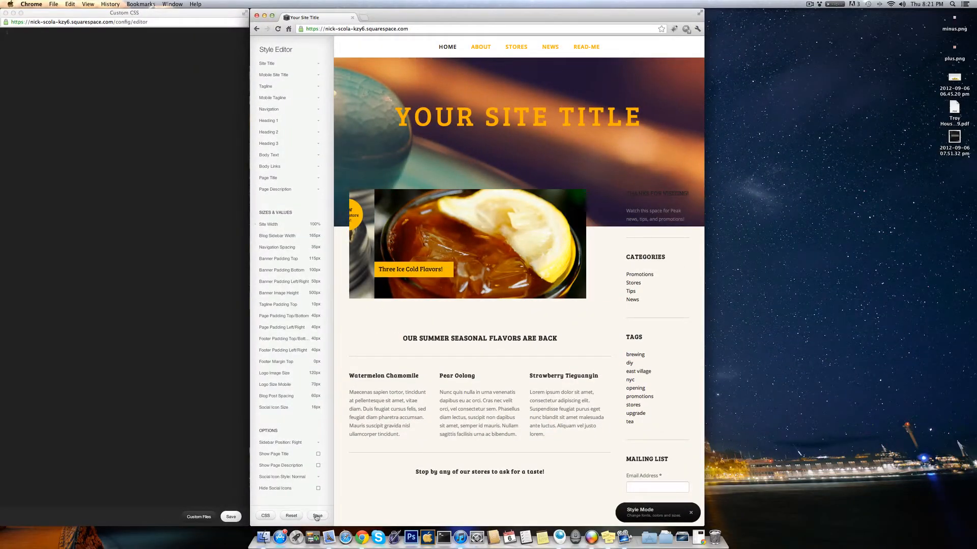
pyautogui.click(317, 516)
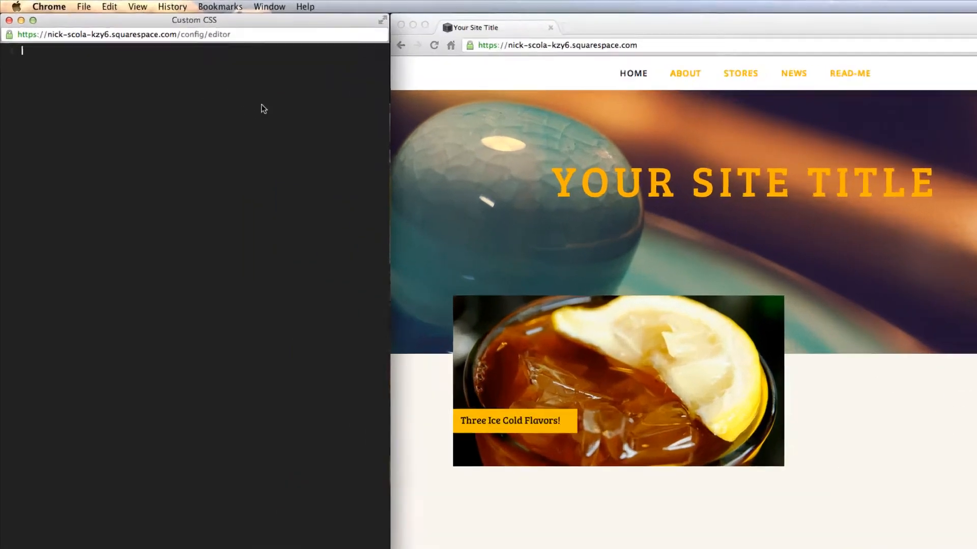
# - Write a #wrapper CSS rule with background-color: #fff !important
pyautogui.write('#wrapper {')
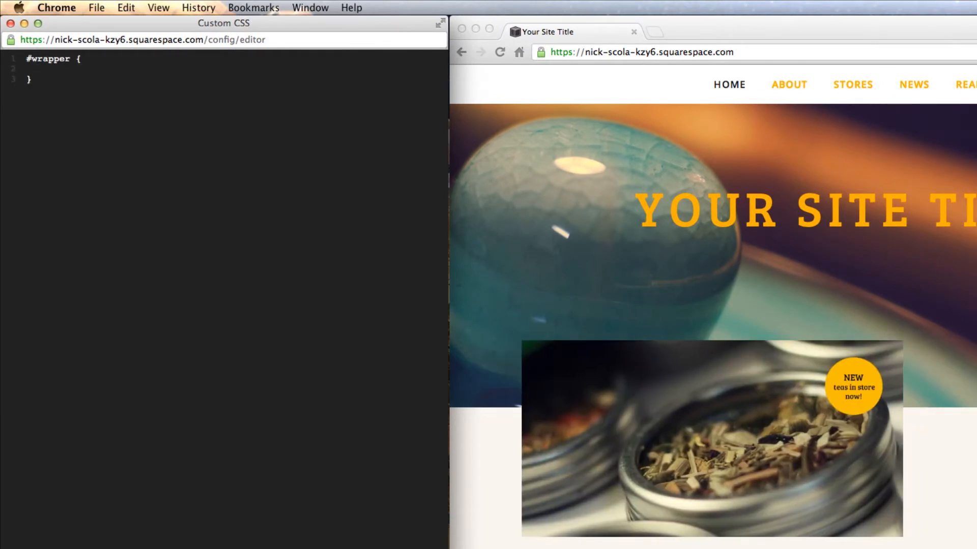
pyautogui.write('background')
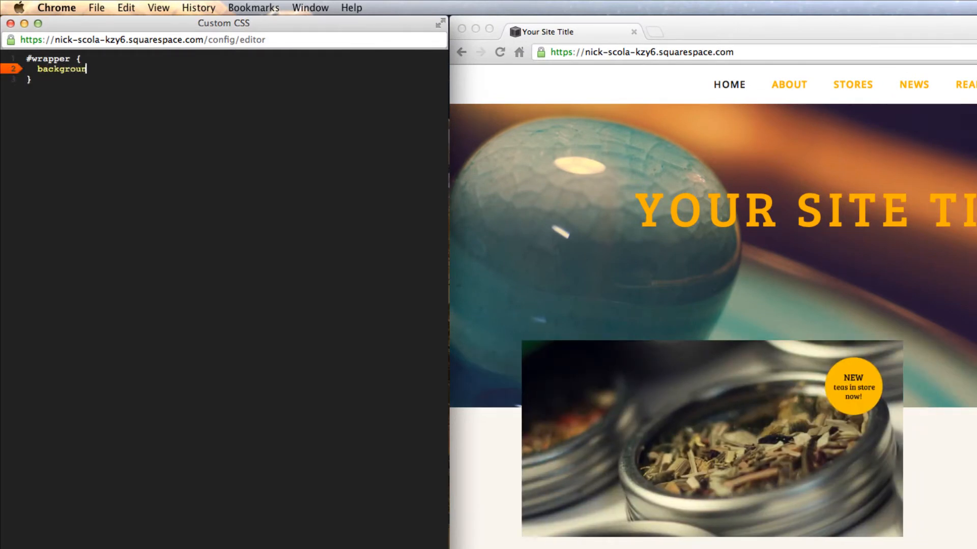
pyautogui.write('-color: #')
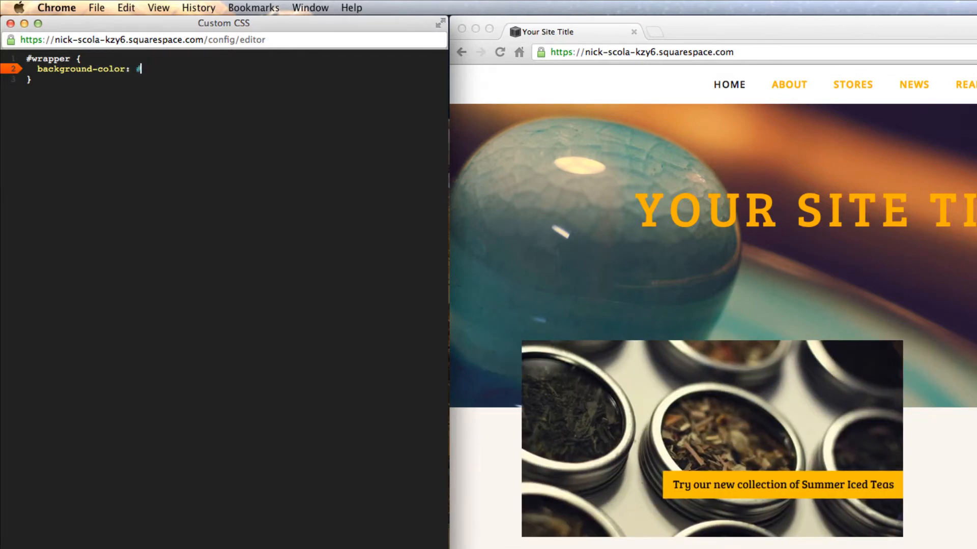
pyautogui.write('#fff !impo')
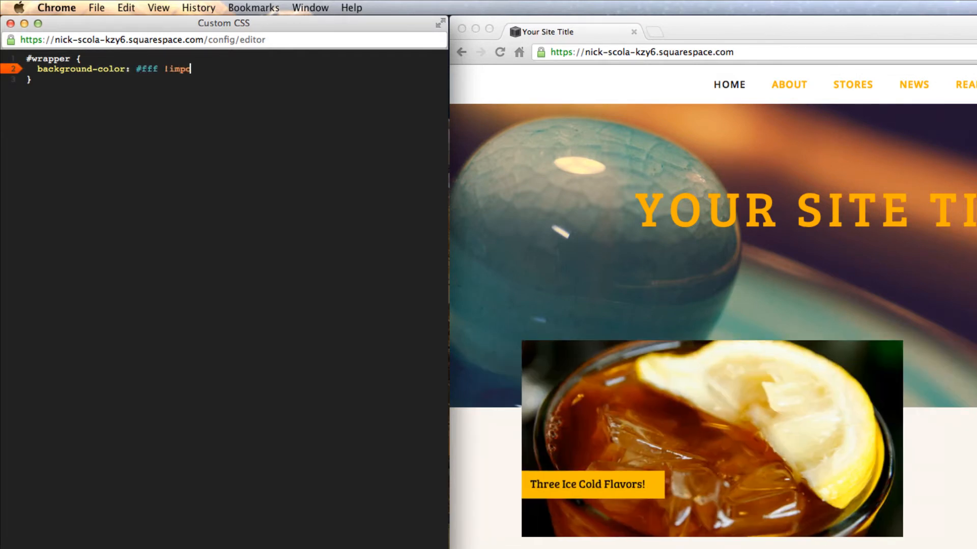
pyautogui.write('rtant;')
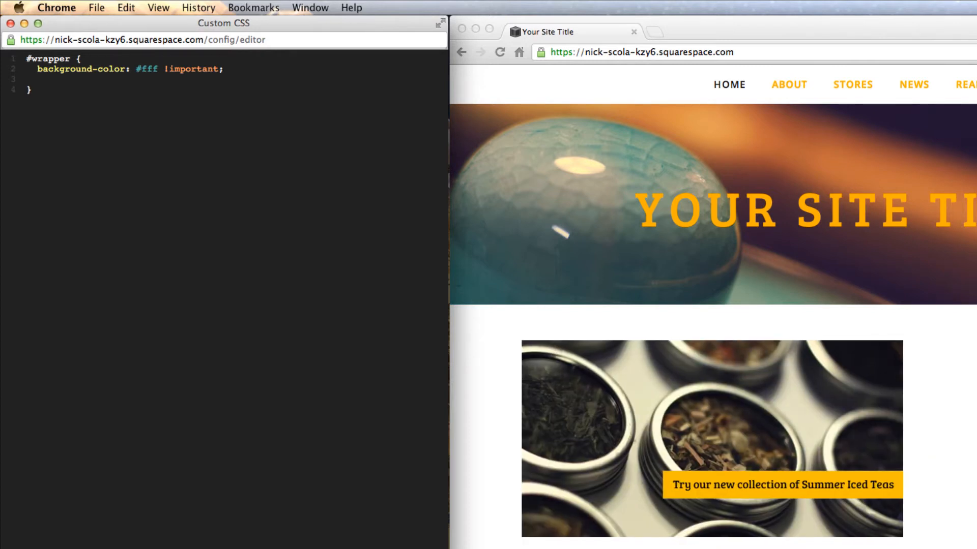
# - Add max-width: 760px and margin: 0 auto to the #wrapper rule
pyautogui.write('max-width:')
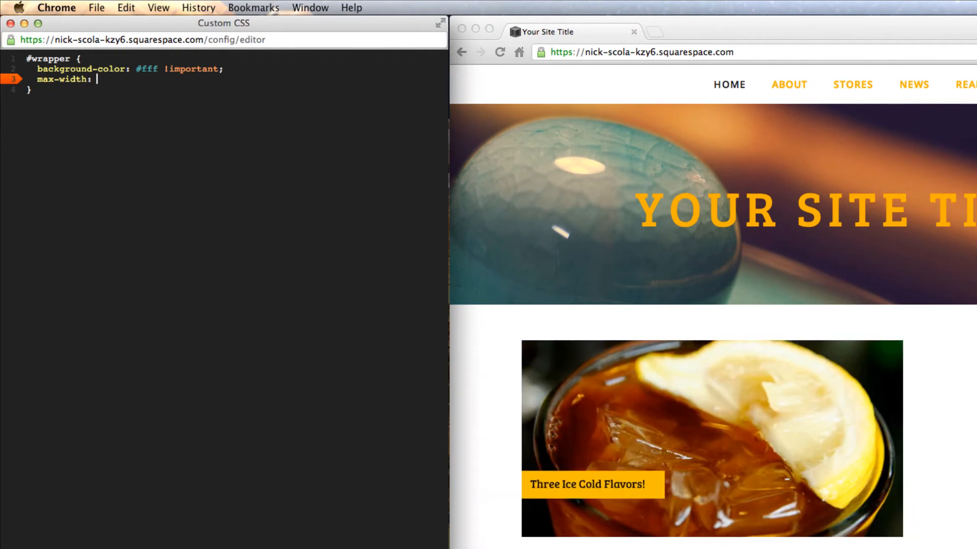
pyautogui.write('760')
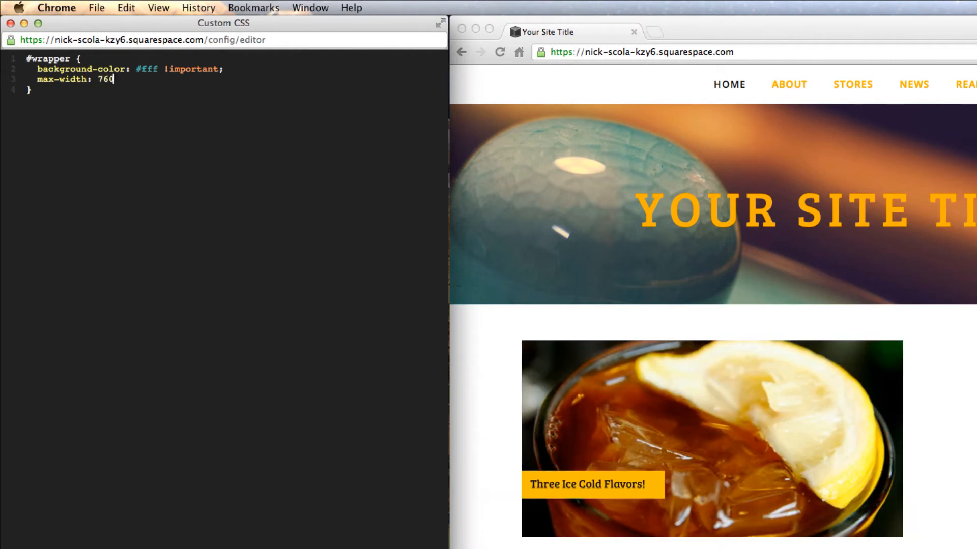
pyautogui.write('px;')
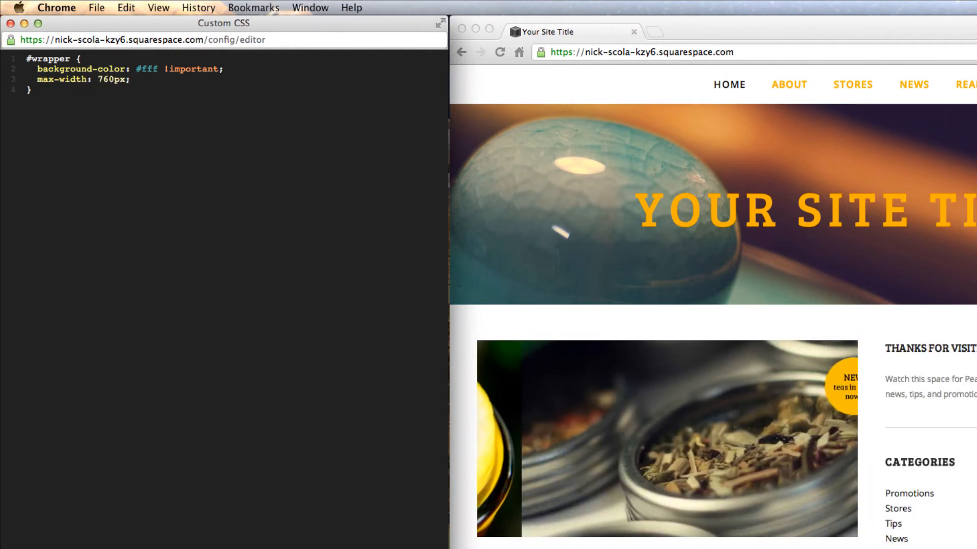
pyautogui.click(128, 80)
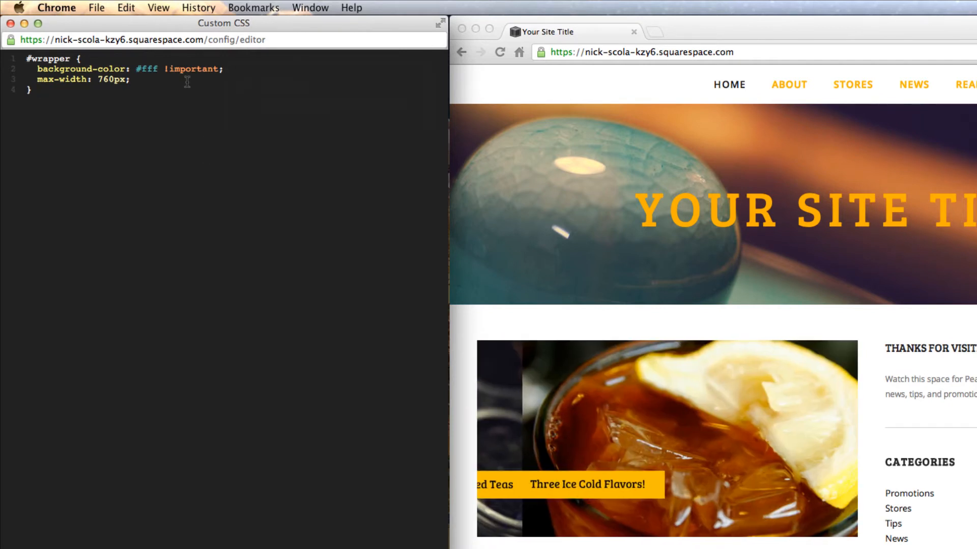
pyautogui.write('margin:')
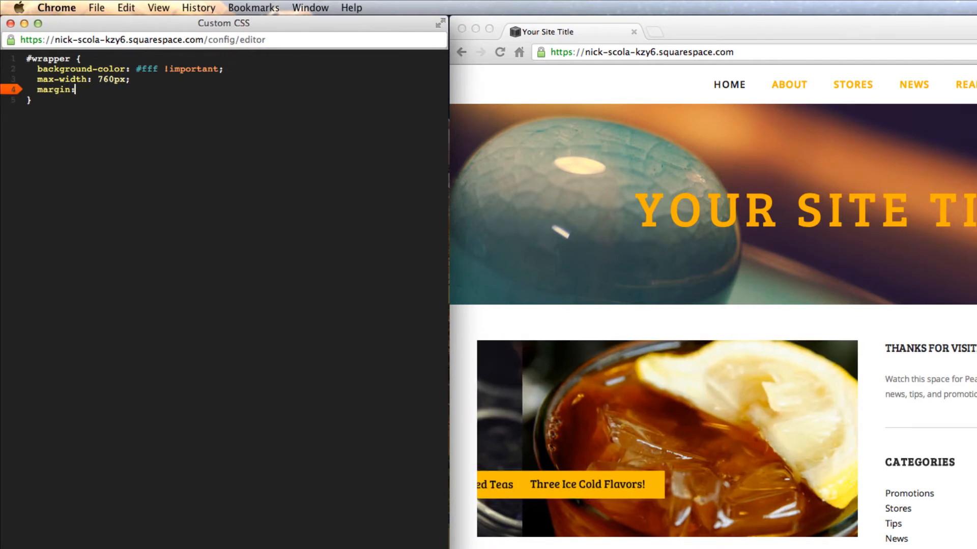
pyautogui.write('0 aut')
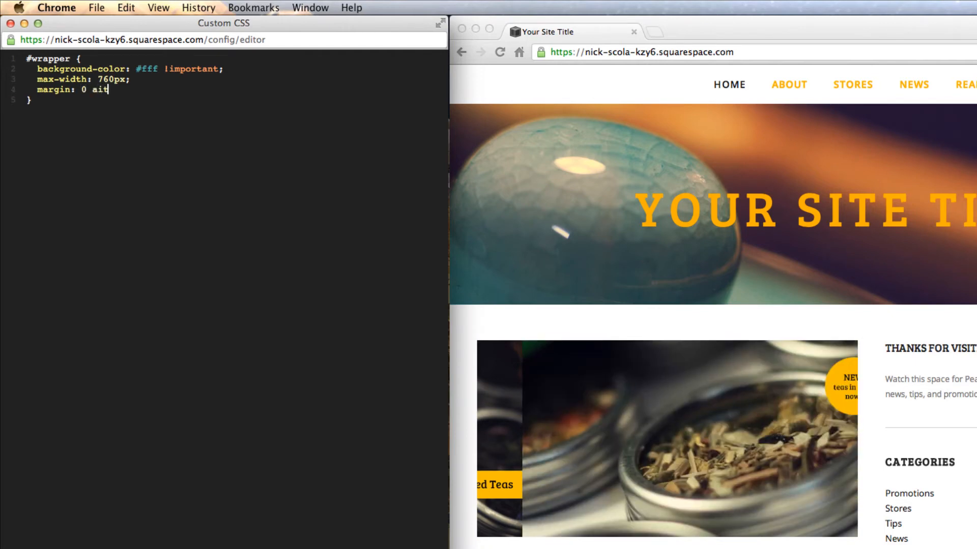
pyautogui.write('uto;')
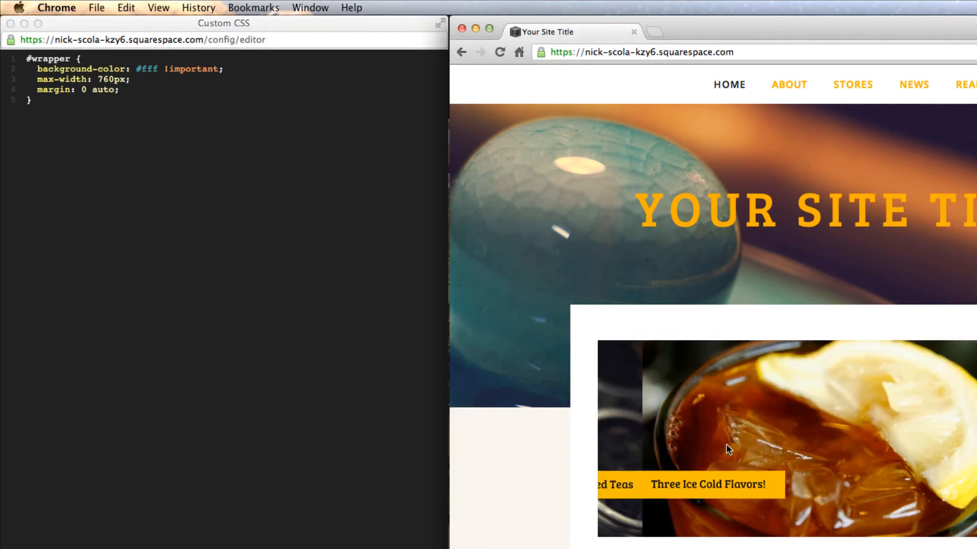
# - Save the #wrapper CSS, then add and save a #footer background-color #181818 !important rule
pyautogui.scroll(-3)
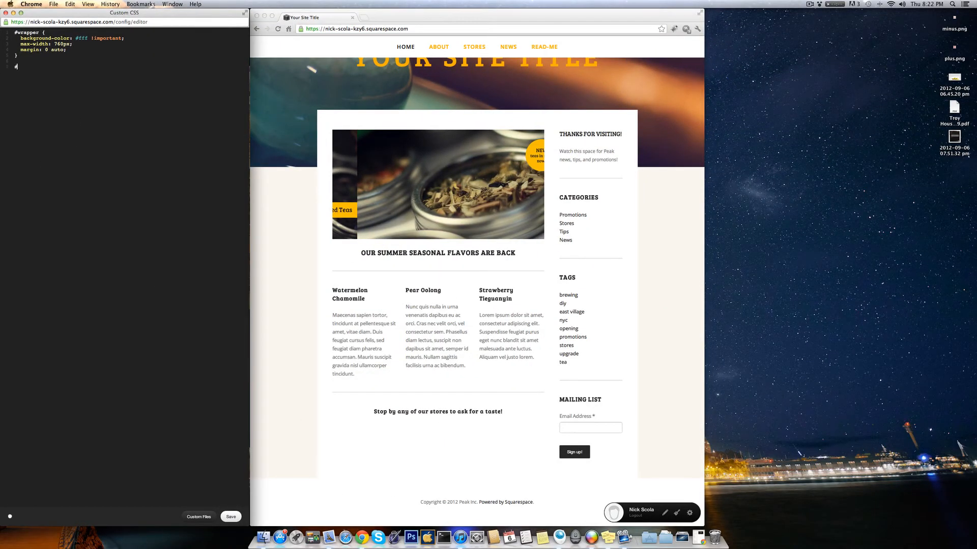
pyautogui.click(231, 516)
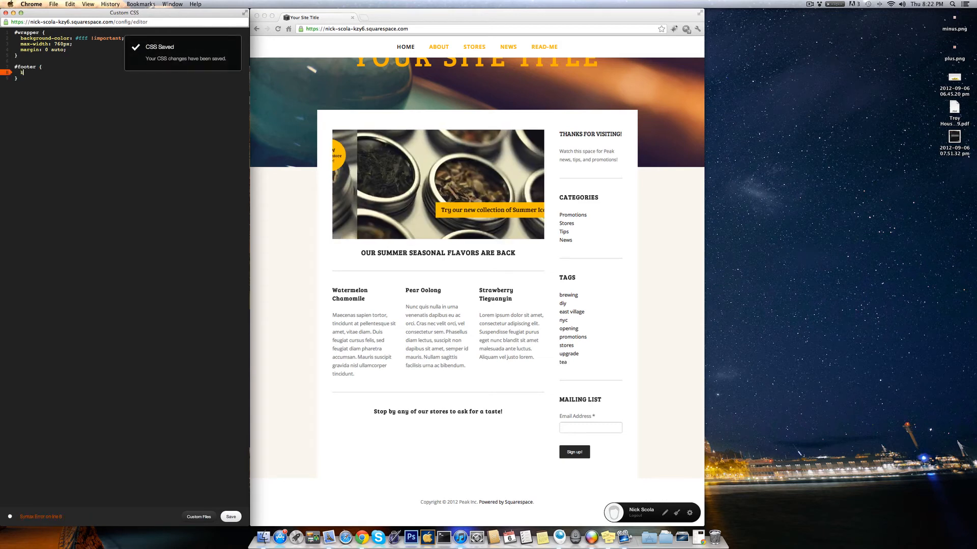
pyautogui.write('background-cold')
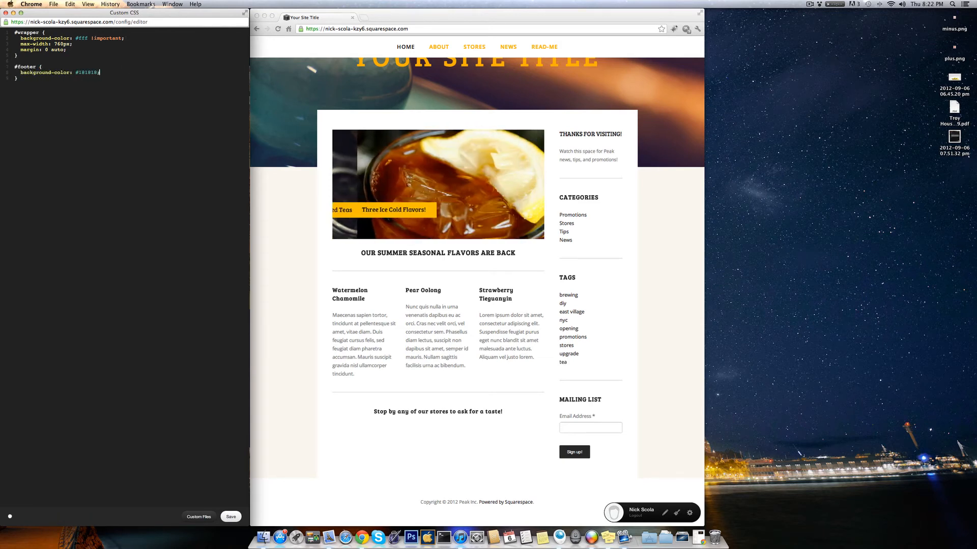
pyautogui.write('important')
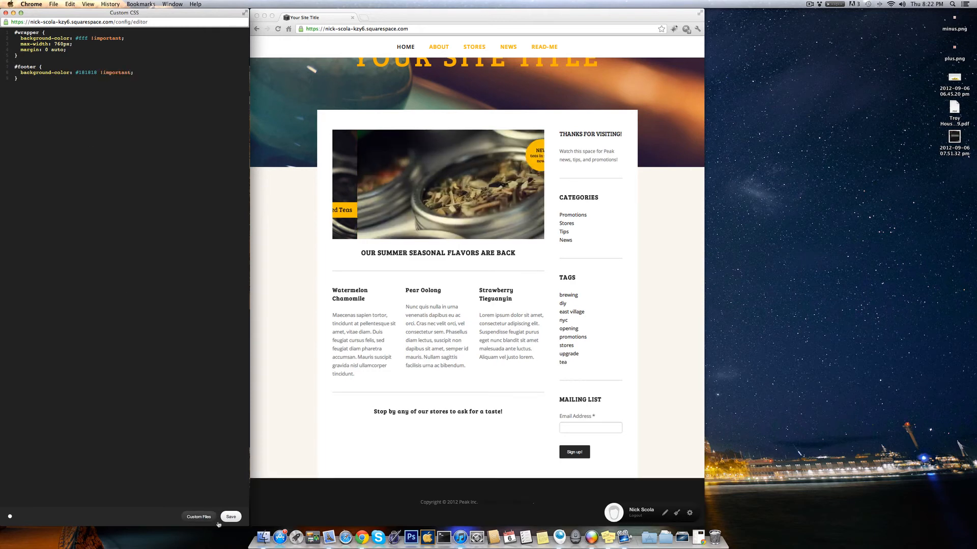
pyautogui.click(230, 517)
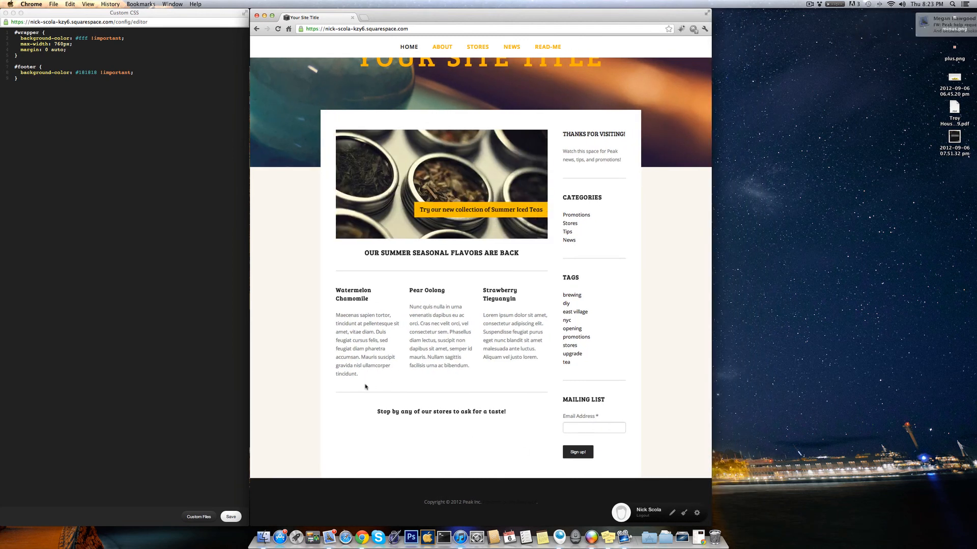
pyautogui.moveTo(421, 378)
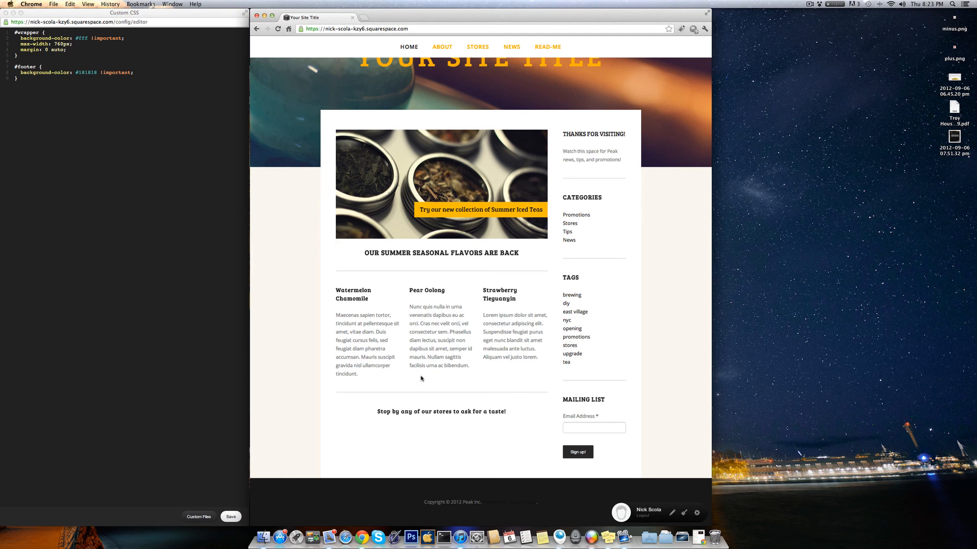
pyautogui.scroll(3)
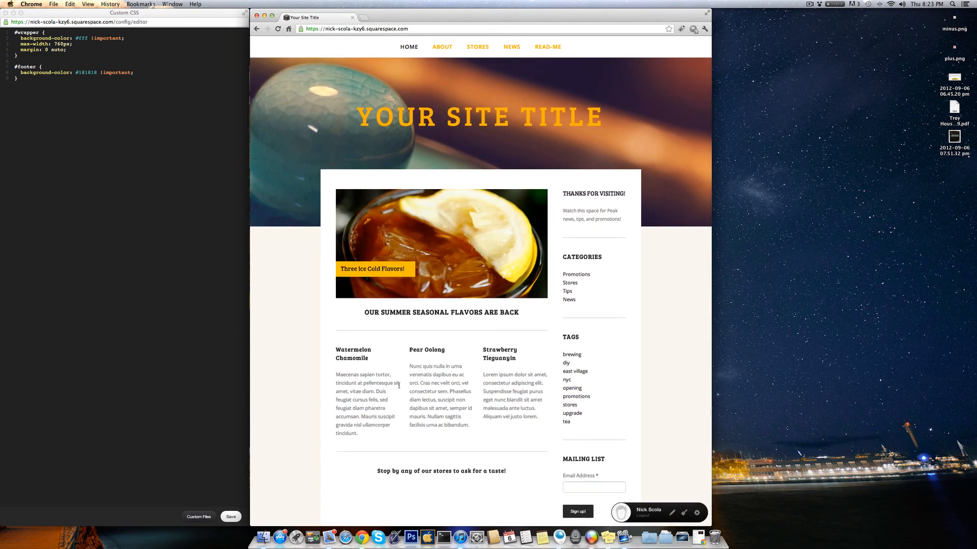